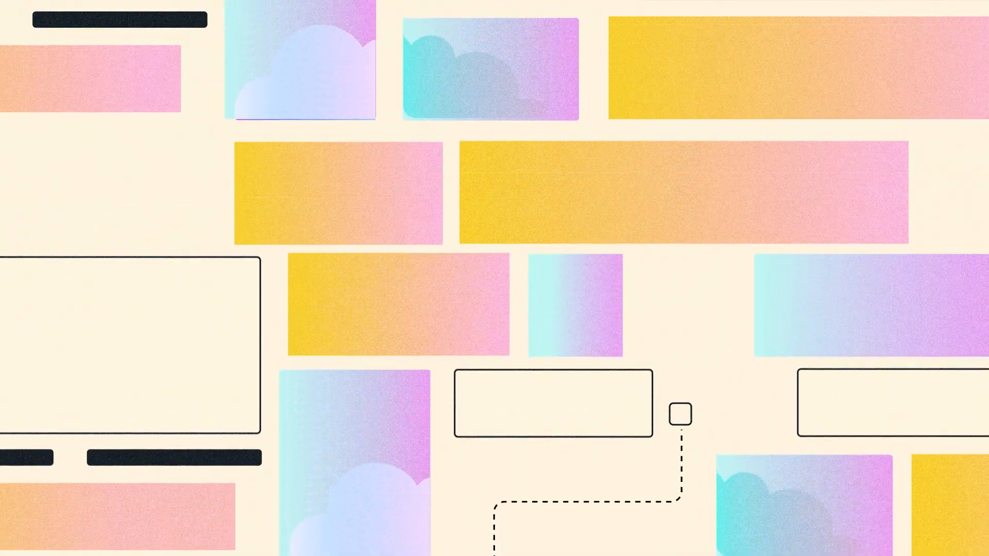
pyautogui.scroll(-3)
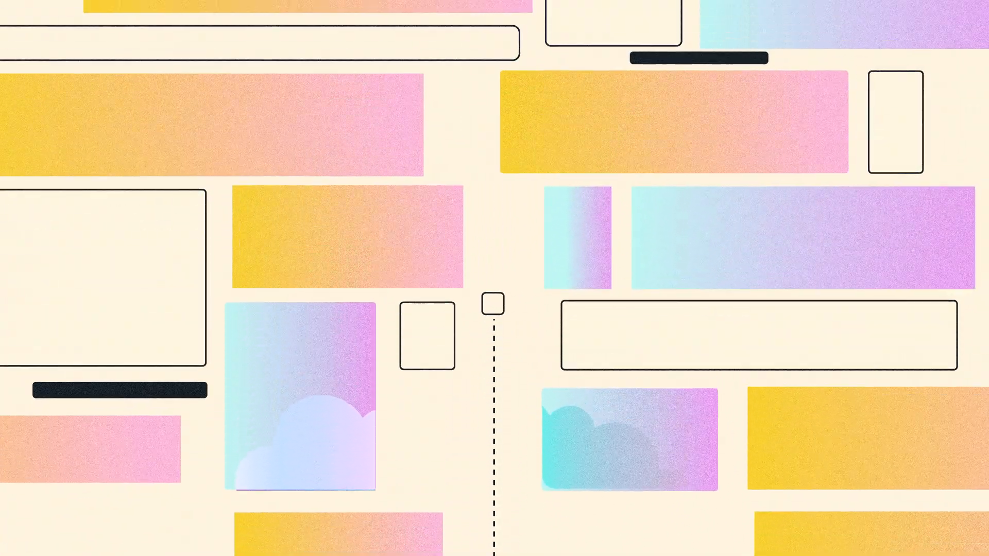